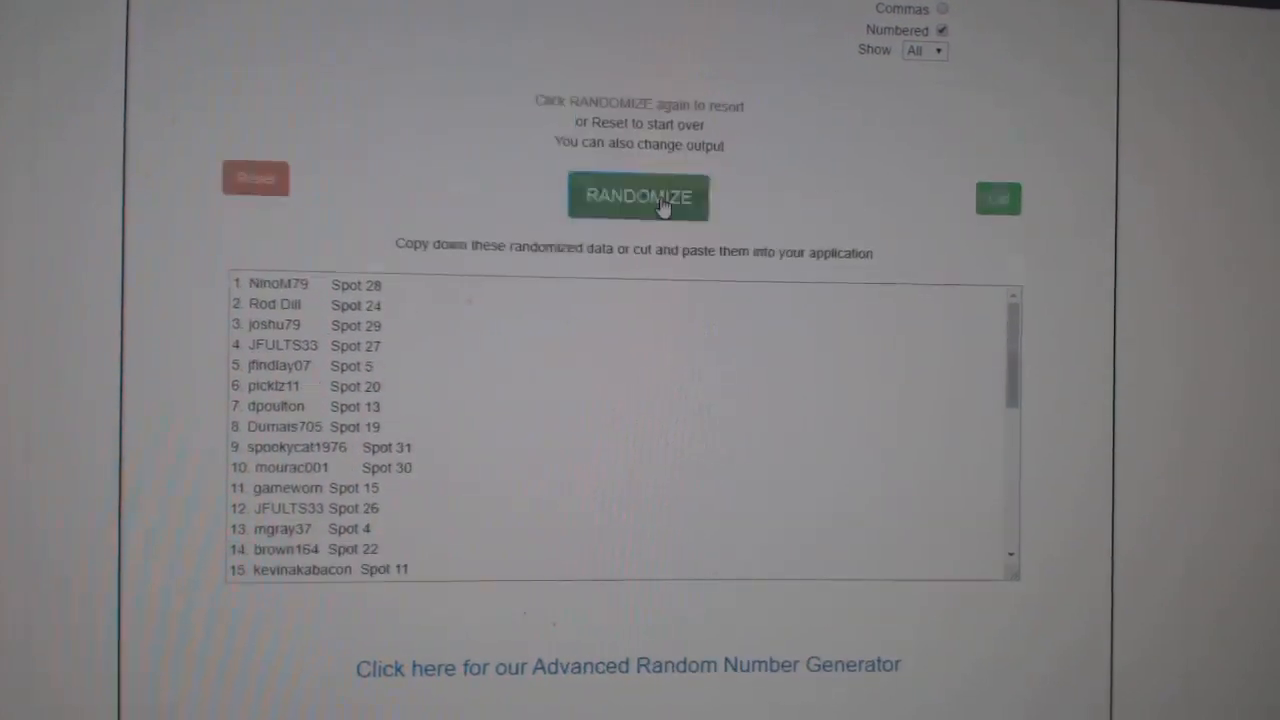
Randomize the numbered list of participant names and spots into a new order.
{"action": "left_click", "coordinate": [636, 196]}
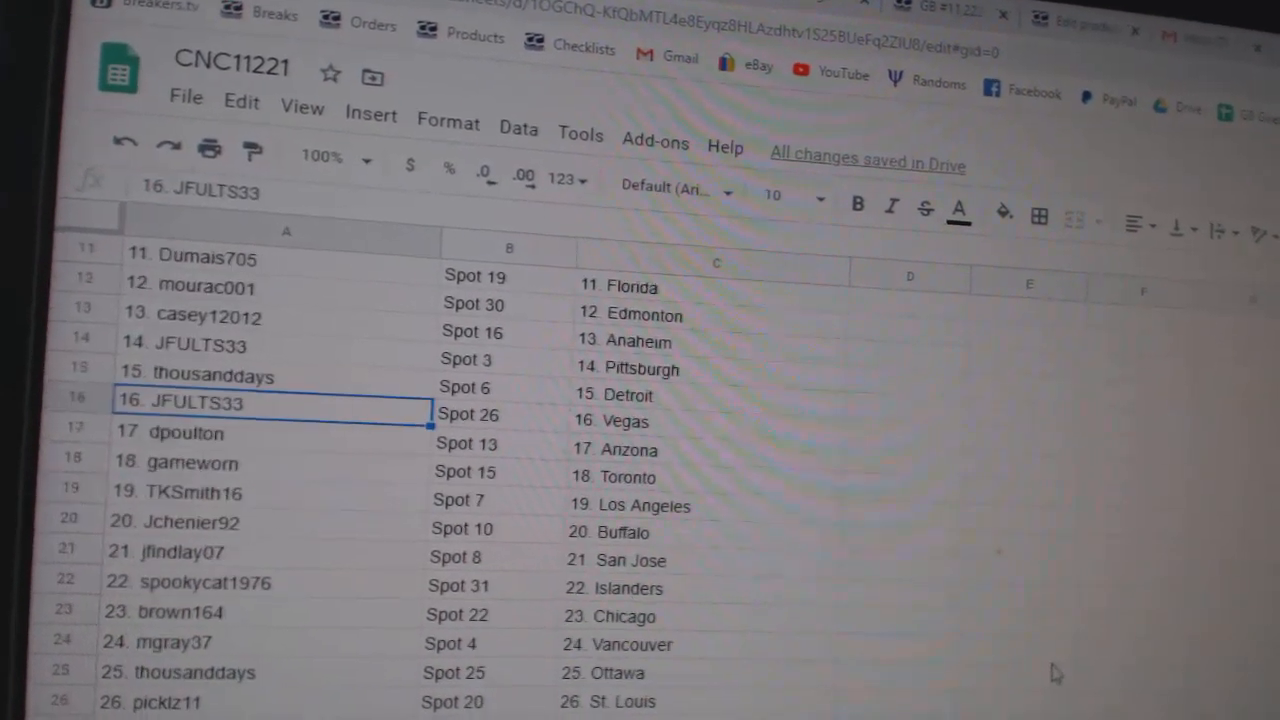
{"action": "scroll", "scroll_direction": "down", "scroll_amount": 3}
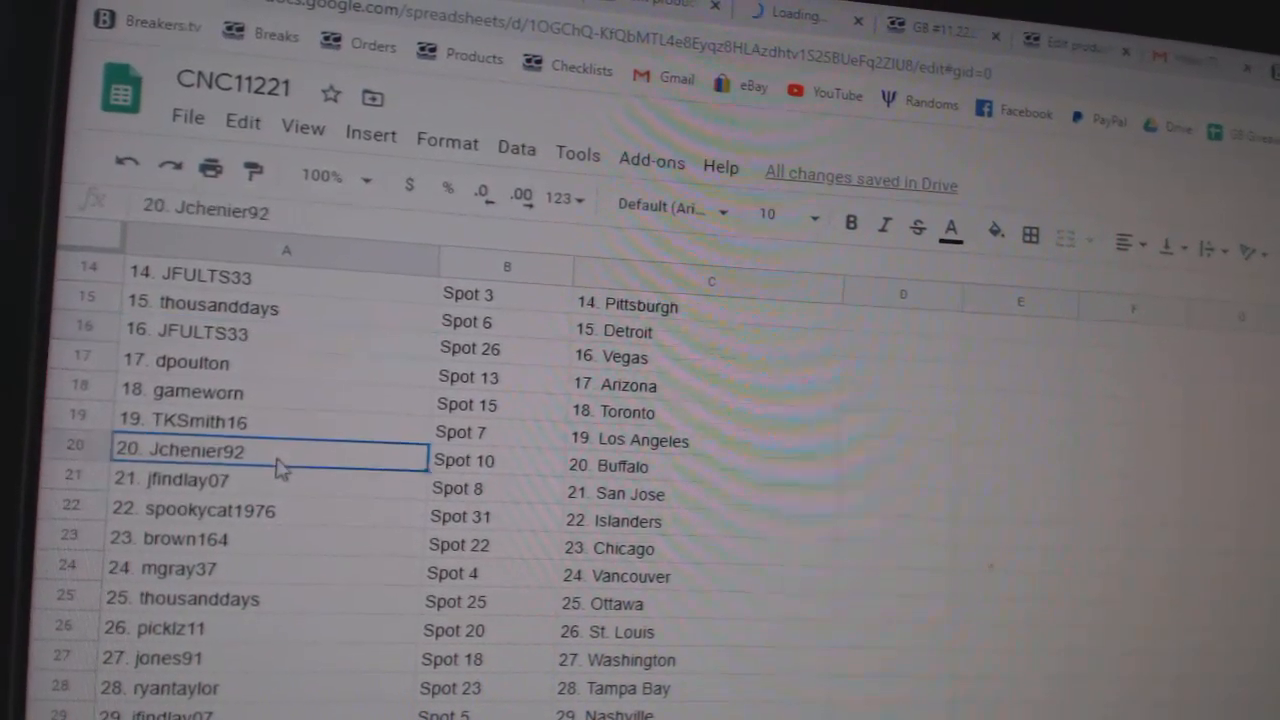
{"action": "scroll", "scroll_direction": "down", "scroll_amount": 3}
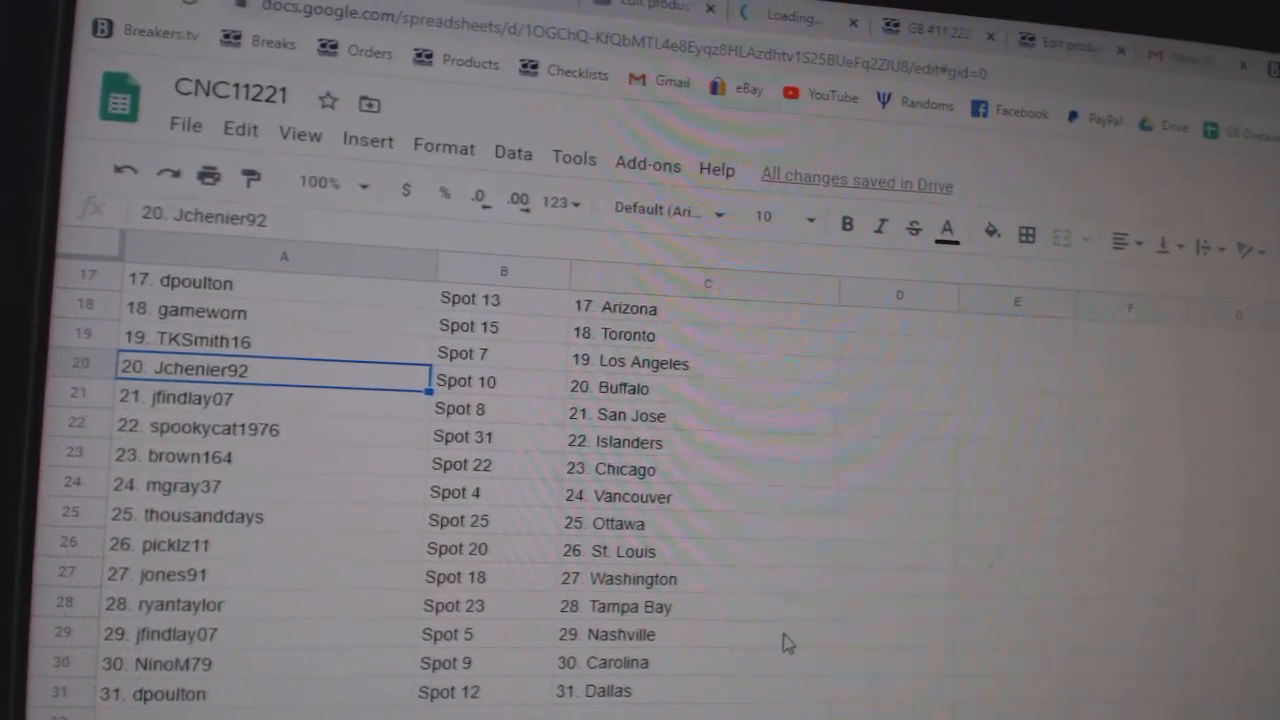